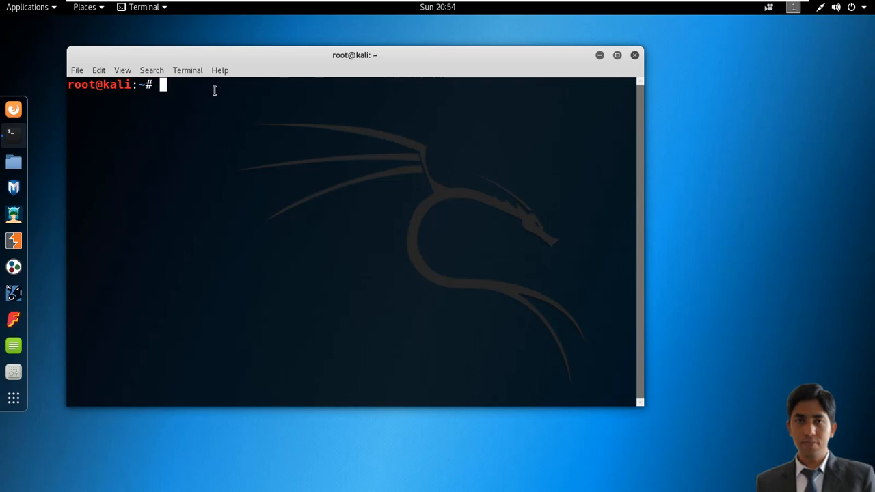
# Step: Start the postgres service in Terminal, then launch Armitage connected to 127.0.0.1:55553 as msf
pyautogui.write('s')
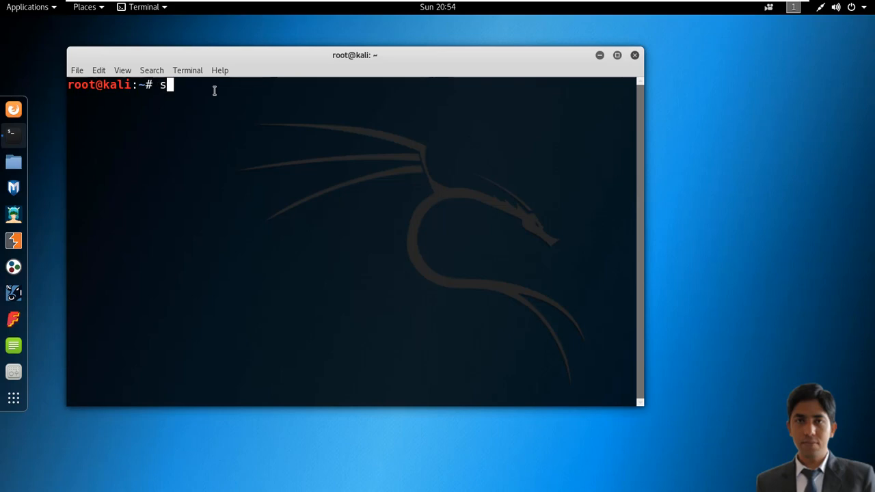
pyautogui.write('ervice')
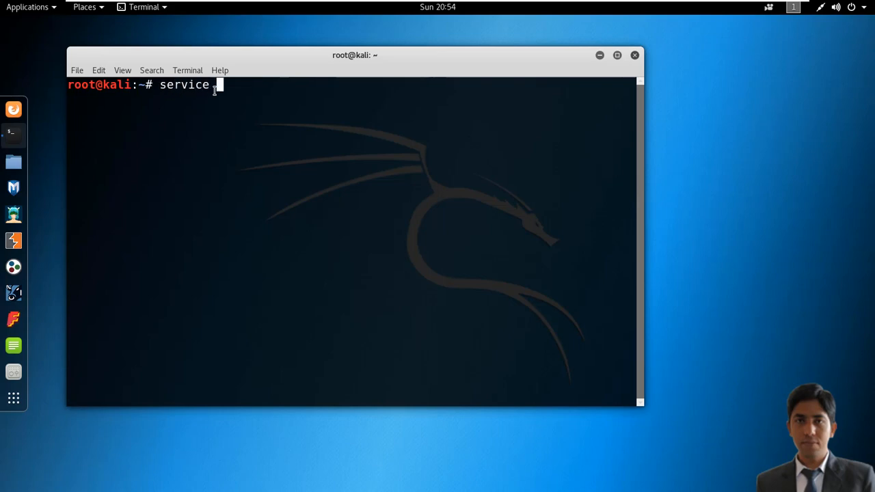
pyautogui.write('postgres')
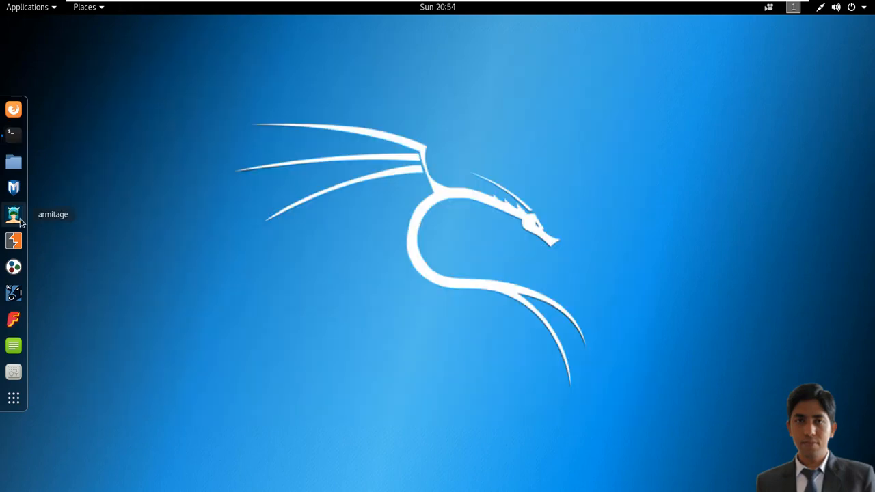
pyautogui.click(14, 214)
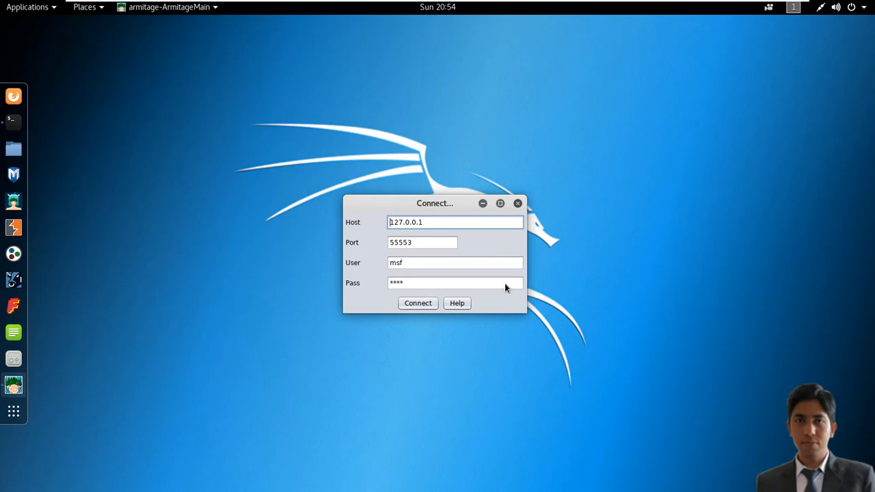
pyautogui.click(418, 304)
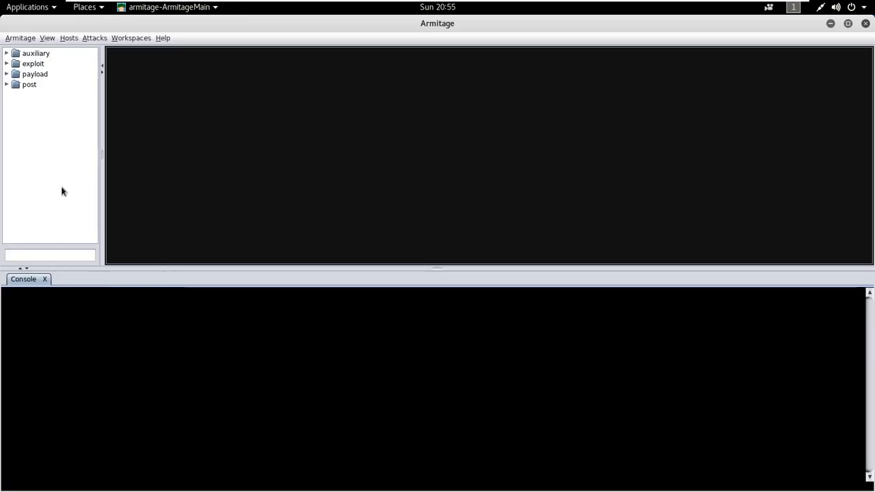
pyautogui.moveTo(24, 123)
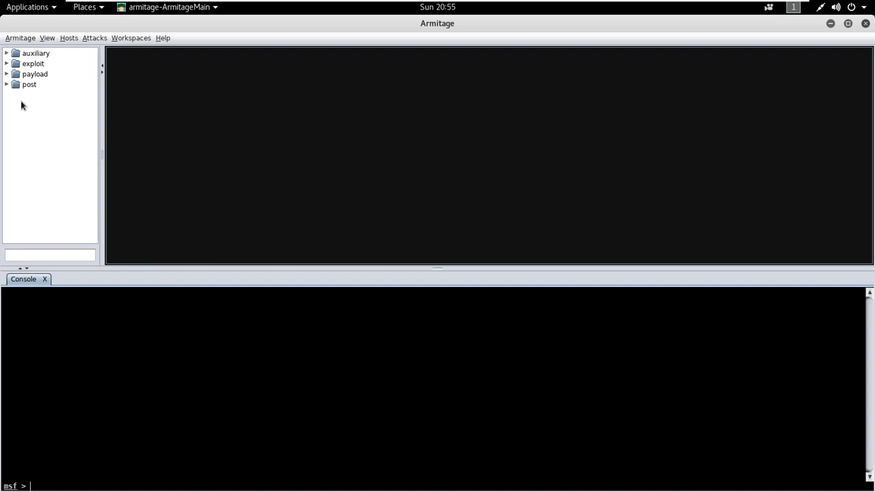
pyautogui.moveTo(34, 103)
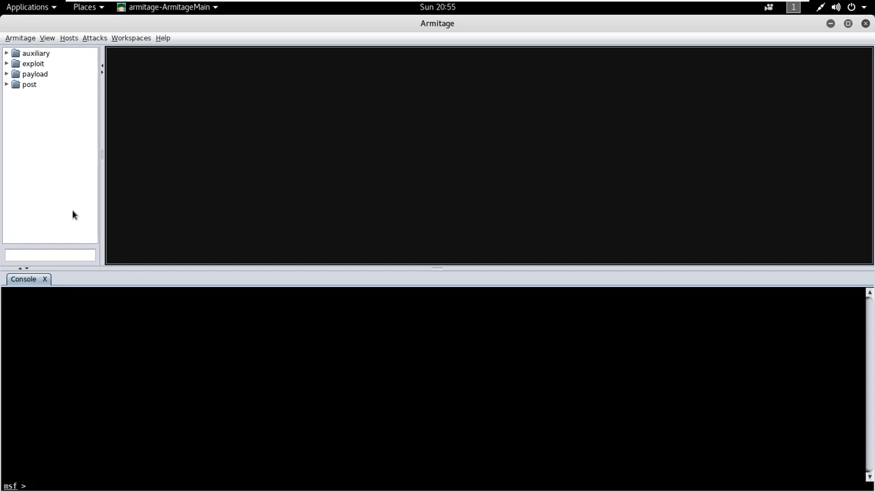
pyautogui.moveTo(33, 144)
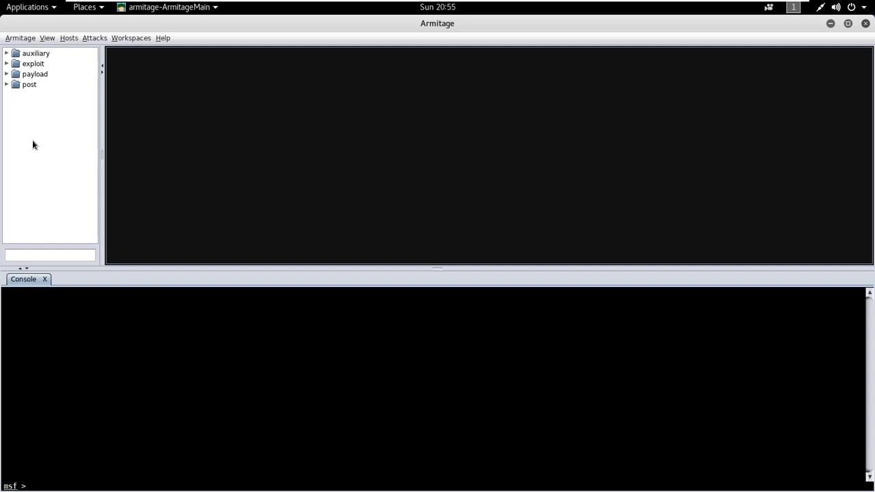
# Step: Expand the auxiliary category in the module browser tree
pyautogui.click(8, 52)
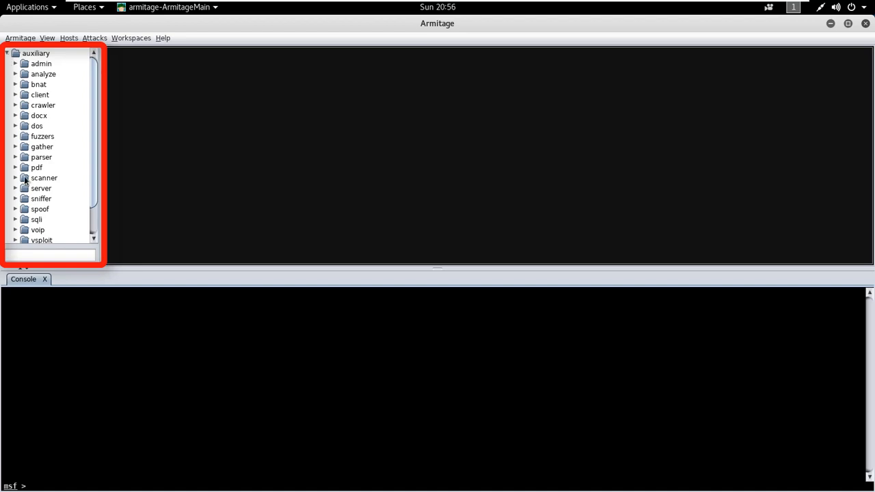
# Step: Collapse auxiliary, expand exploit, filter modules for 'ftp', then clear the search
pyautogui.click(5, 52)
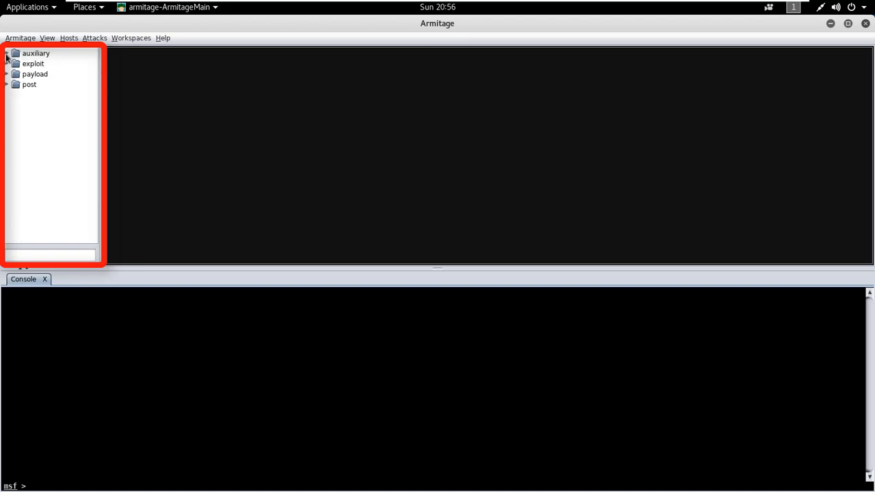
pyautogui.click(5, 63)
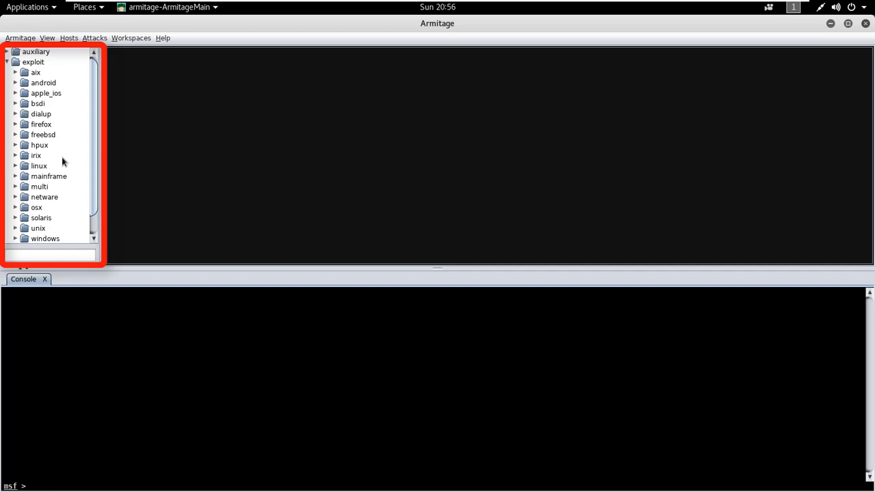
pyautogui.write('f')
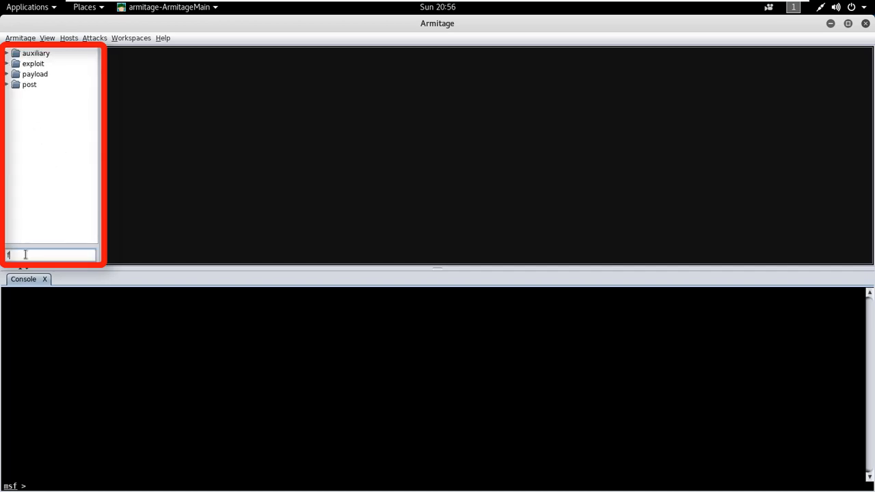
pyautogui.write('tp')
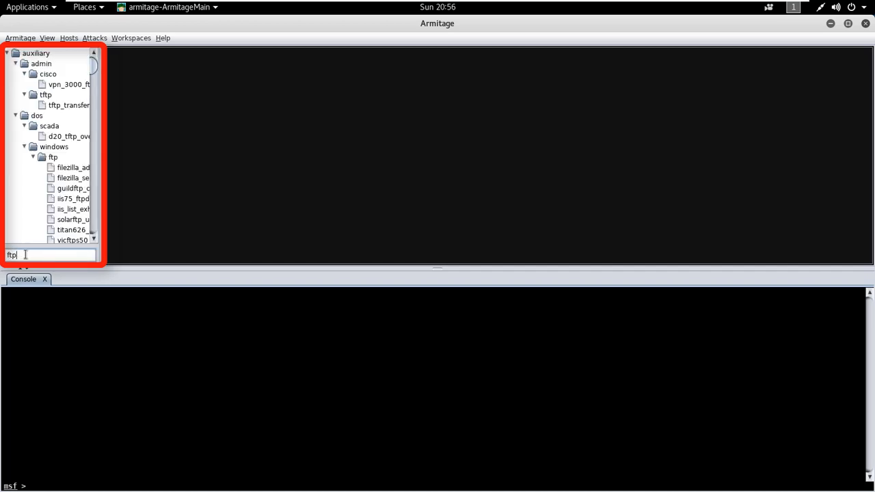
pyautogui.moveTo(66, 146)
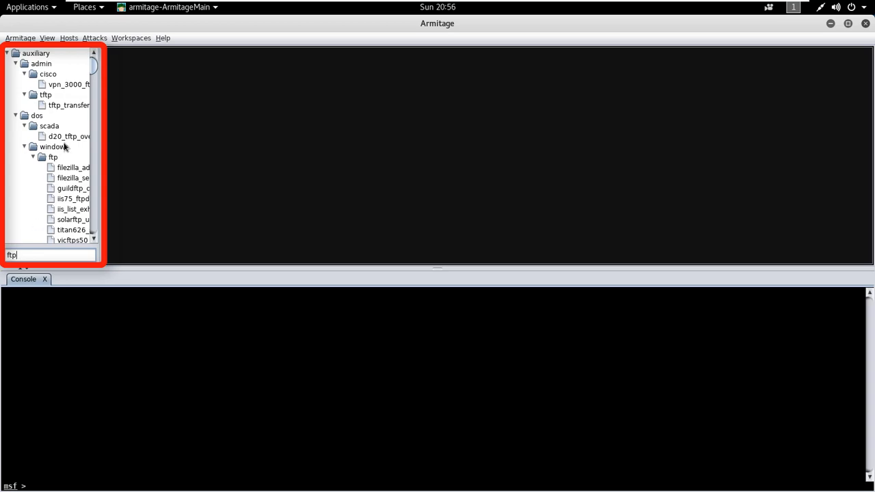
pyautogui.click(65, 104)
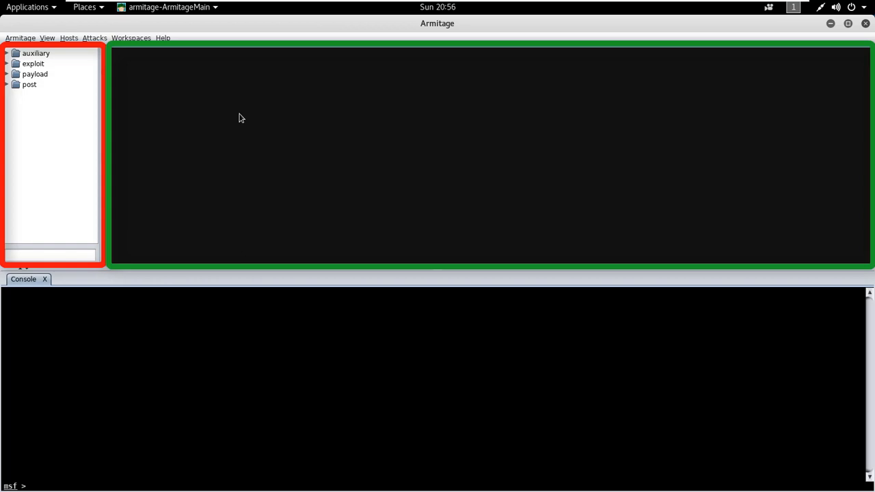
pyautogui.moveTo(202, 118)
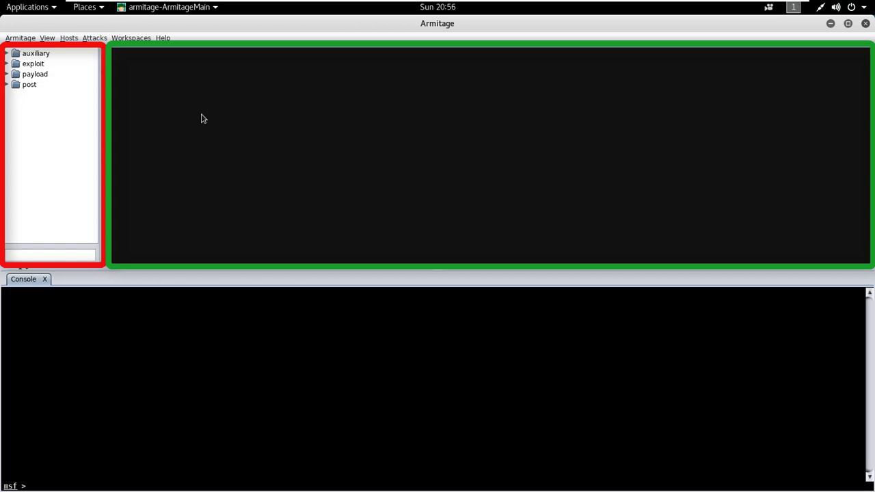
pyautogui.moveTo(260, 123)
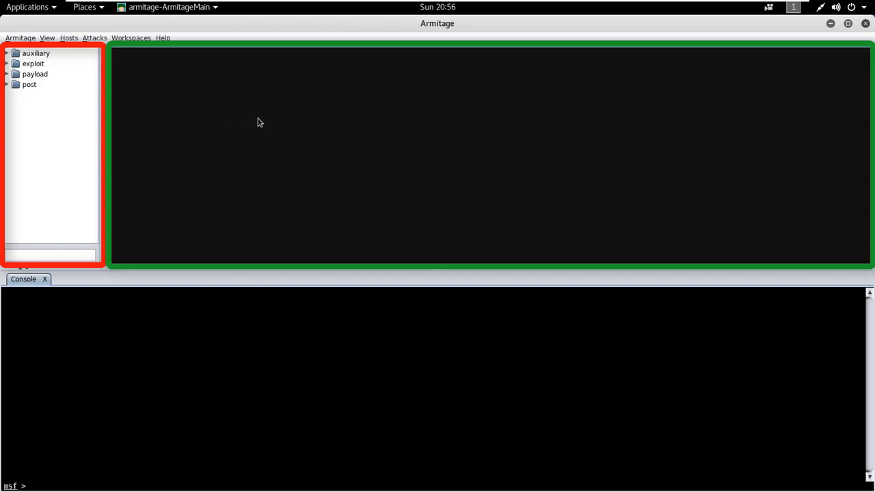
pyautogui.moveTo(190, 121)
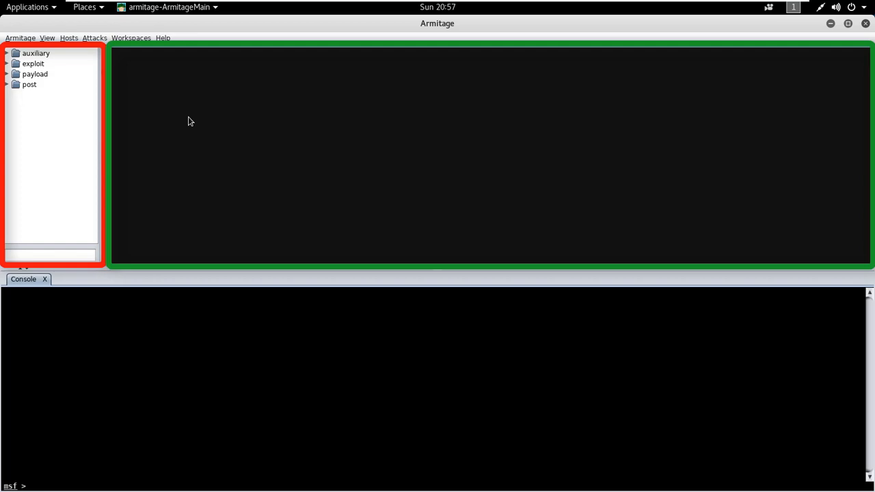
pyautogui.moveTo(201, 123)
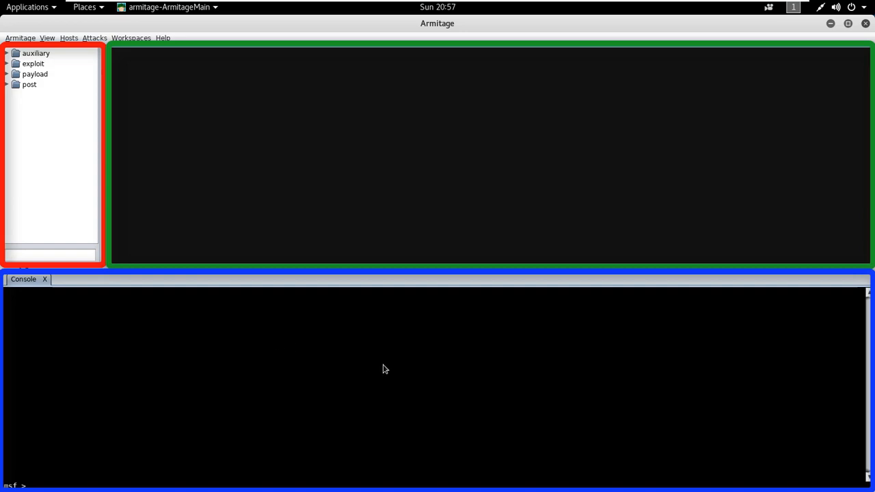
pyautogui.moveTo(285, 355)
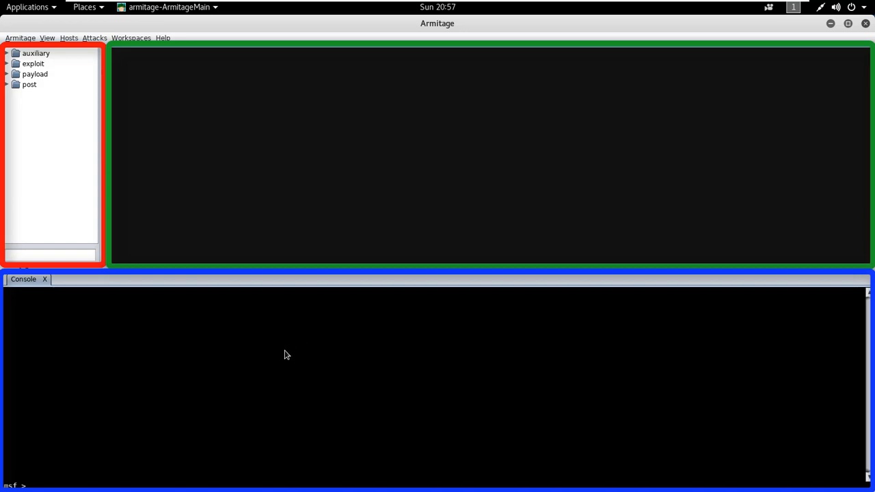
pyautogui.moveTo(434, 354)
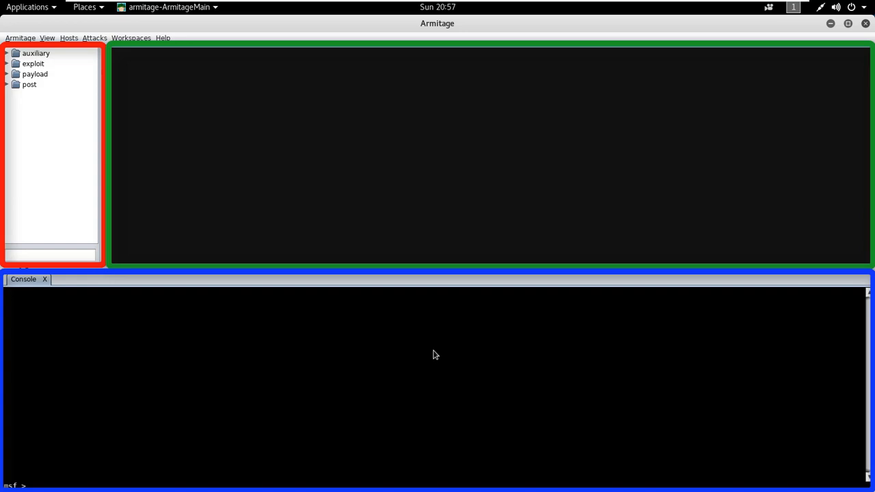
pyautogui.moveTo(306, 346)
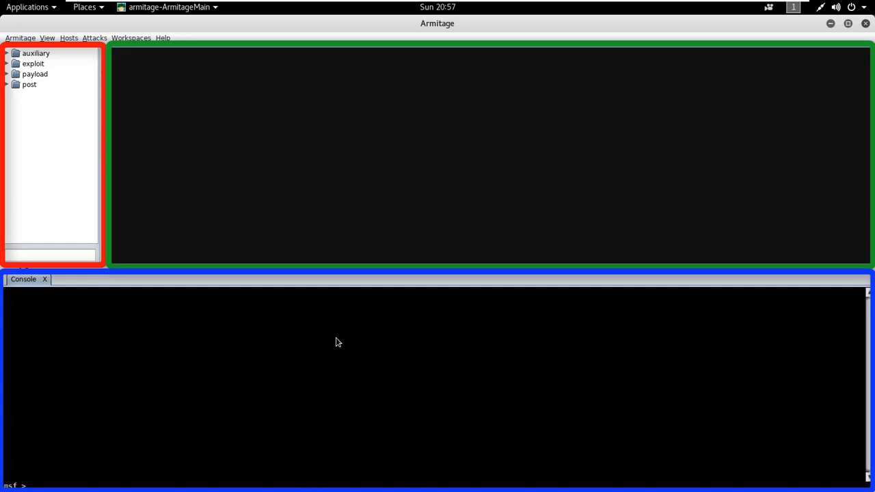
pyautogui.moveTo(306, 355)
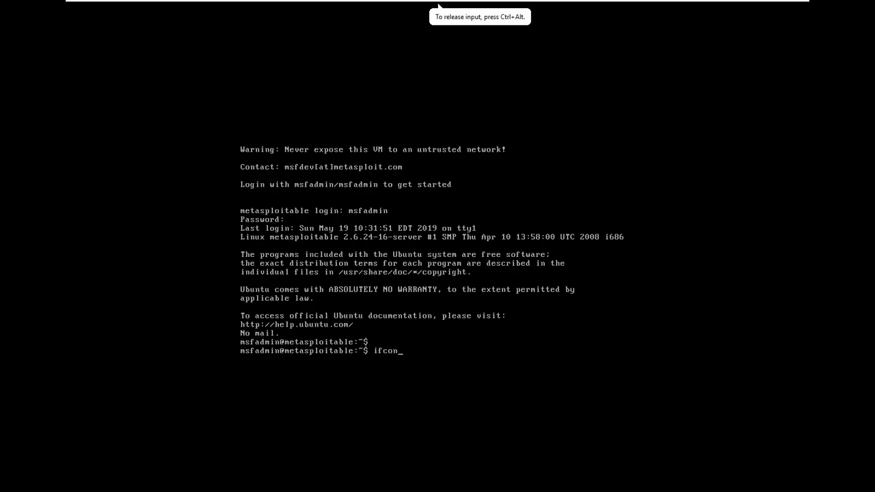
# Step: Run ifconfig in the Metasploitable VM showing 192.168.1.105, then bring up Armitage's Hosts menu
pyautogui.press('Return')
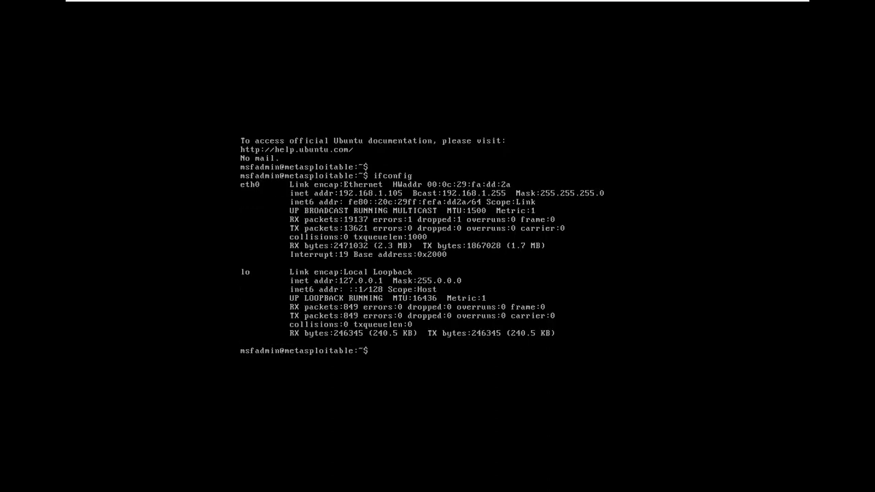
pyautogui.click(68, 38)
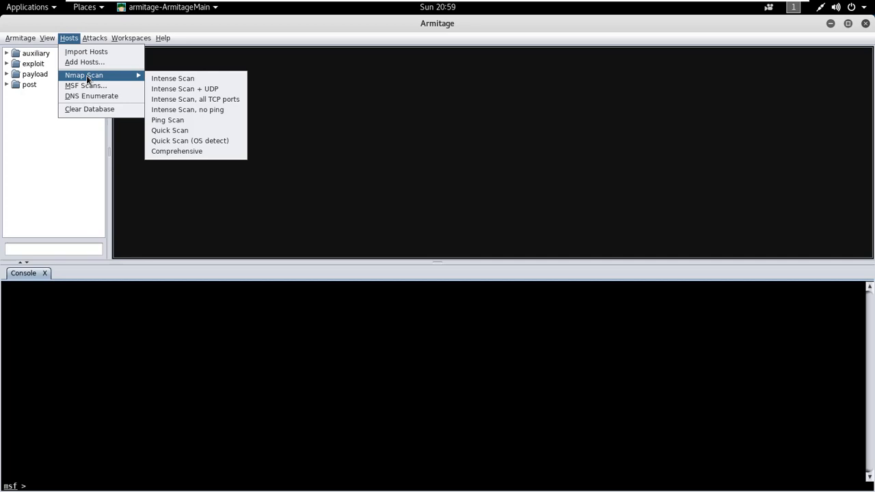
pyautogui.moveTo(99, 84)
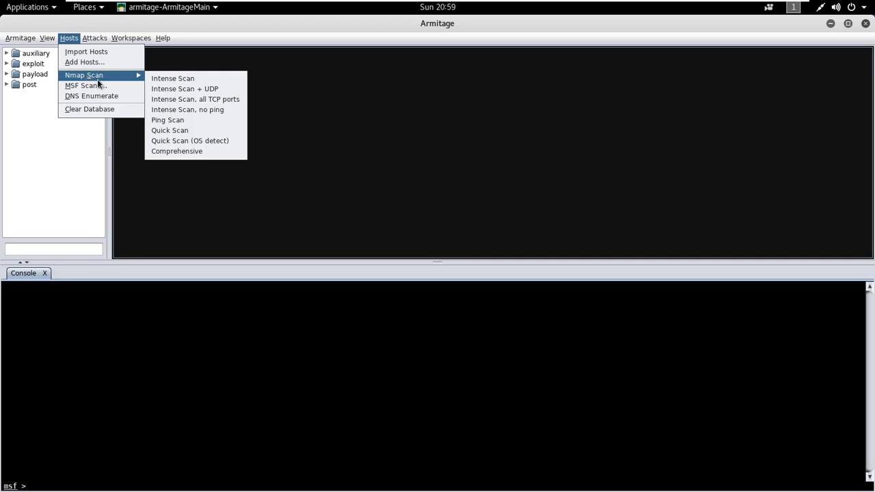
pyautogui.moveTo(172, 81)
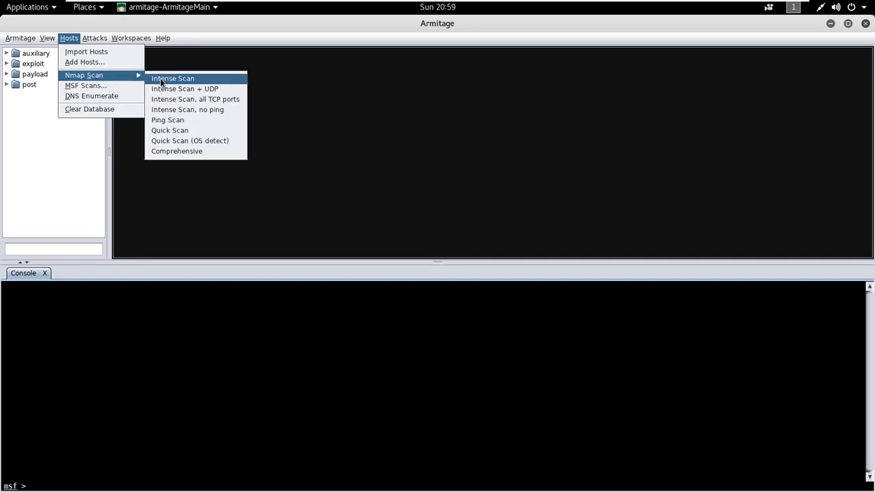
pyautogui.moveTo(197, 82)
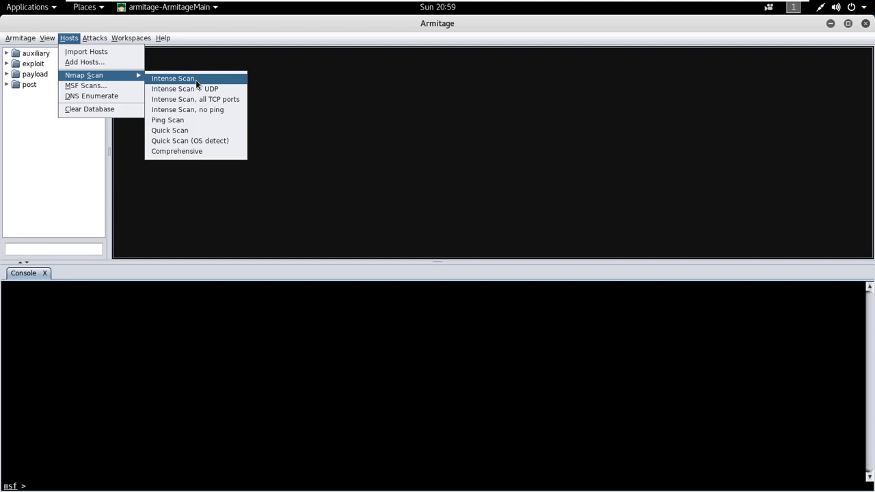
# Step: Run an intense Nmap scan of the range 192.168.1.1-255
pyautogui.click(173, 78)
pyautogui.write('192.168.1.1-255')
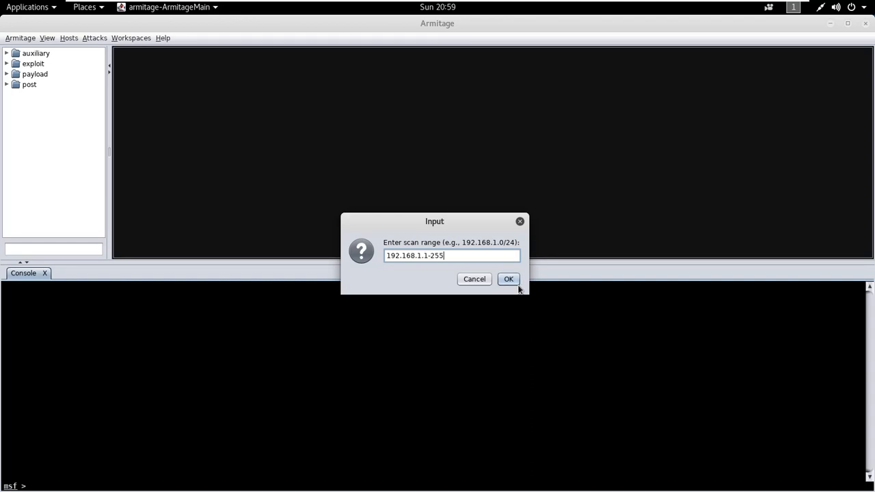
pyautogui.click(509, 279)
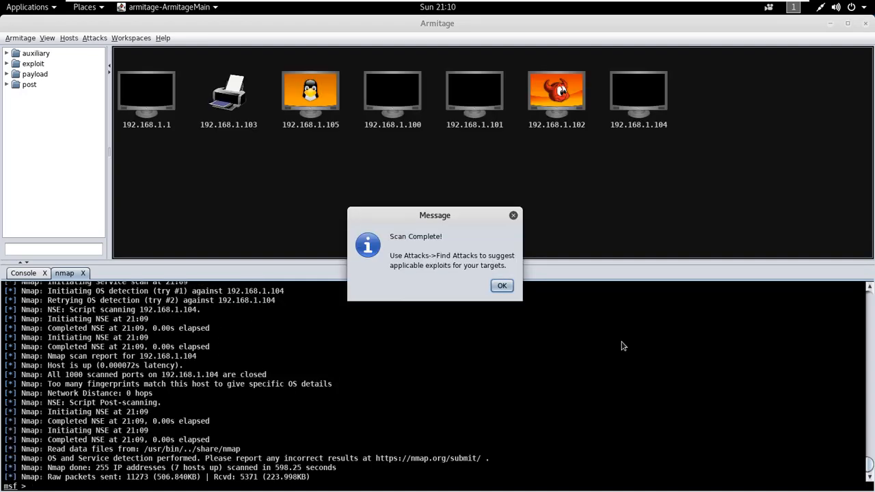
# Step: Dismiss the Scan Complete notice to show the five discovered hosts
pyautogui.click(500, 286)
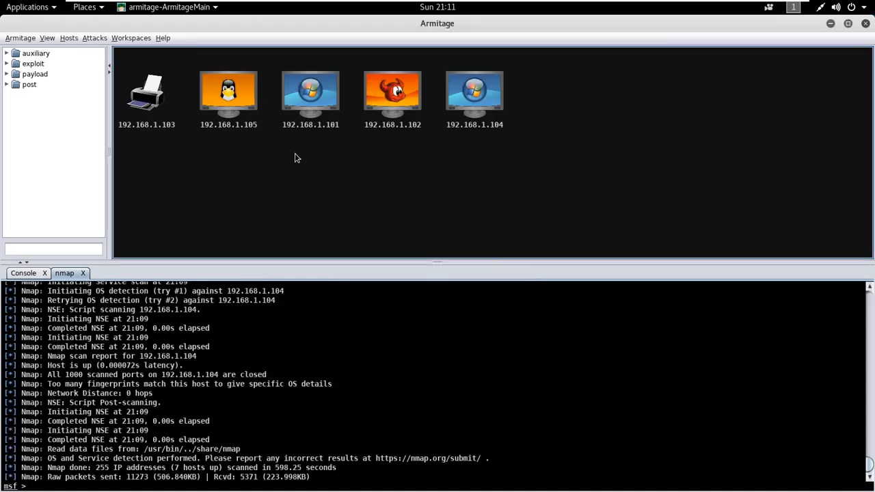
pyautogui.moveTo(153, 140)
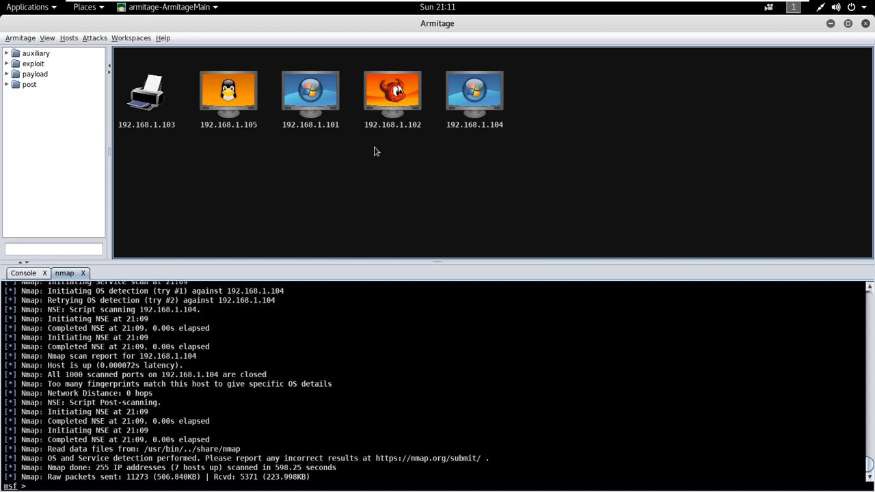
pyautogui.moveTo(230, 140)
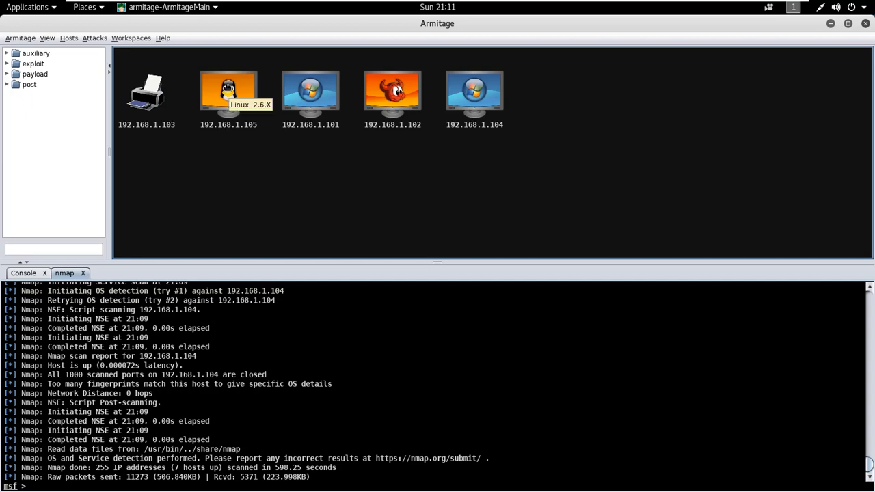
# Step: Set the label of host 192.168.1.105 to 'Metasploitable 2'
pyautogui.rightClick(228, 91)
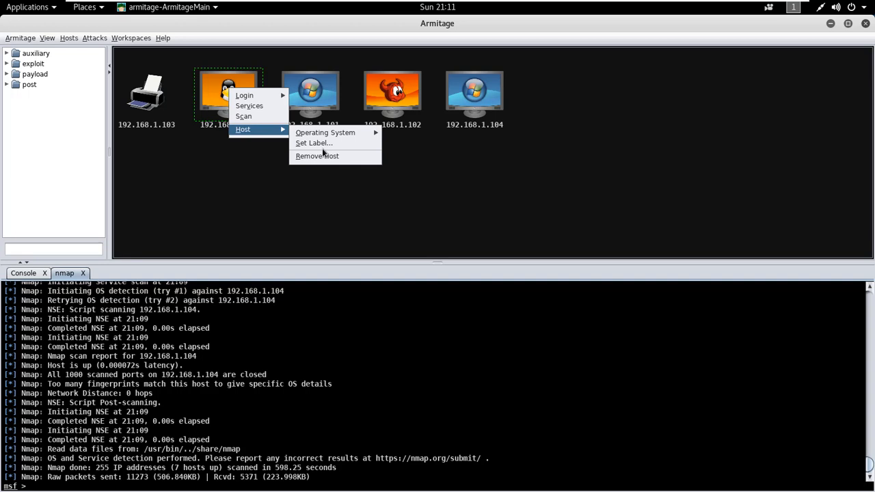
pyautogui.click(314, 143)
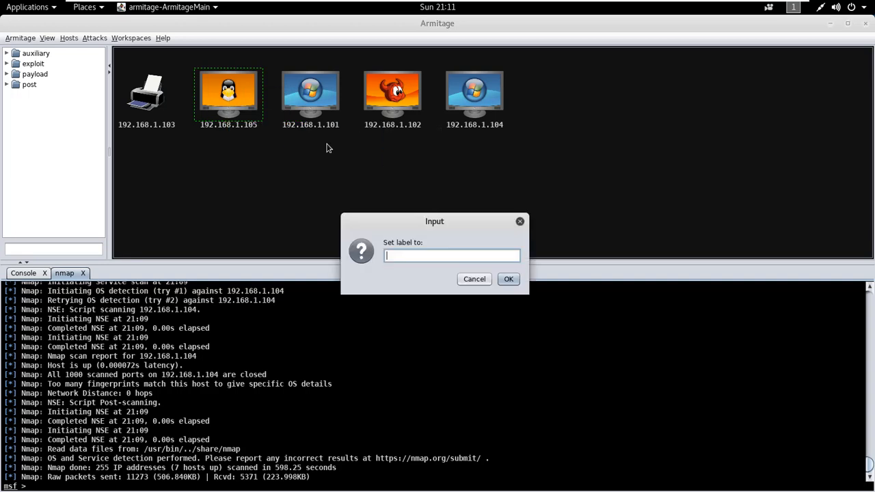
pyautogui.write('Met')
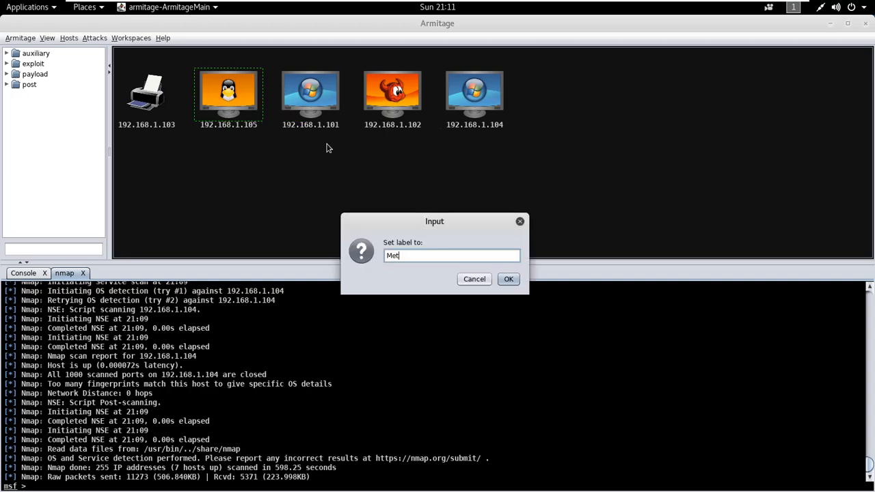
pyautogui.click(508, 278)
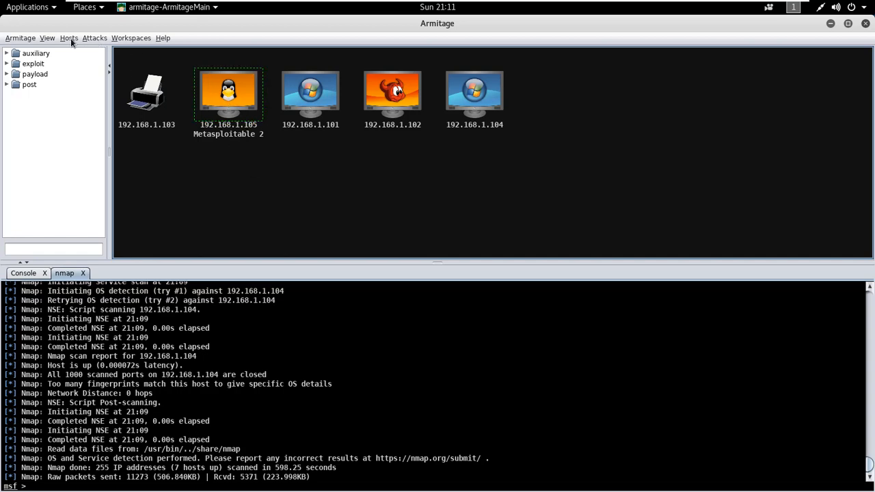
# Step: Run an Nmap scan of 192.168.1.105 only and dismiss the completion notice
pyautogui.click(67, 38)
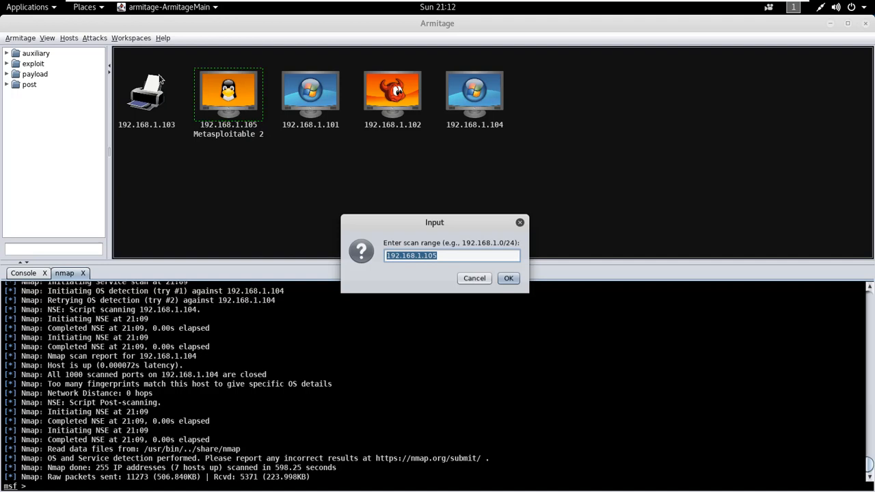
pyautogui.click(509, 278)
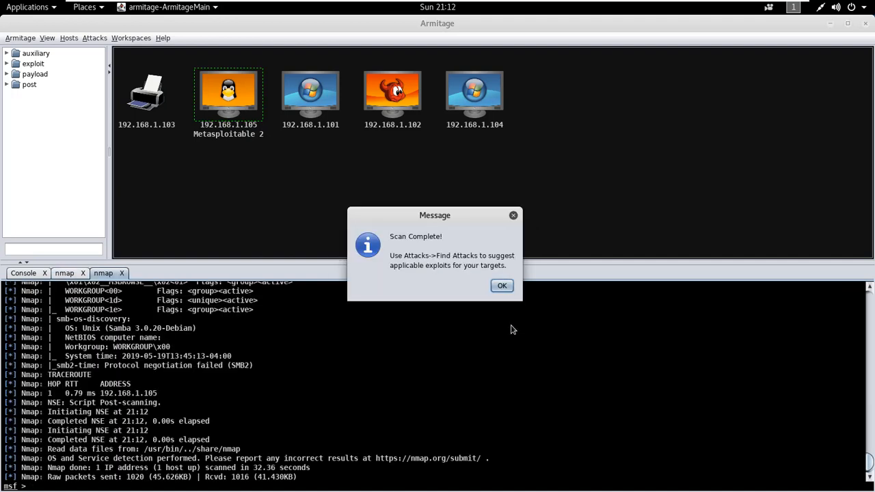
pyautogui.click(501, 285)
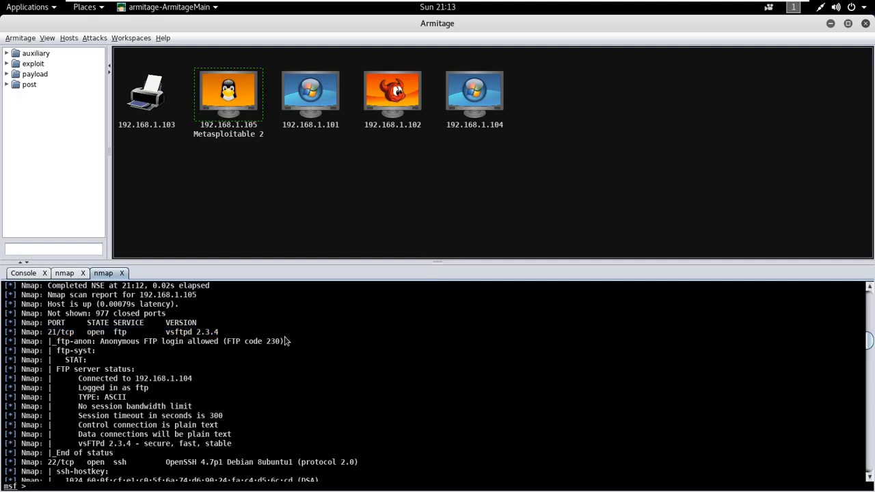
pyautogui.moveTo(336, 358)
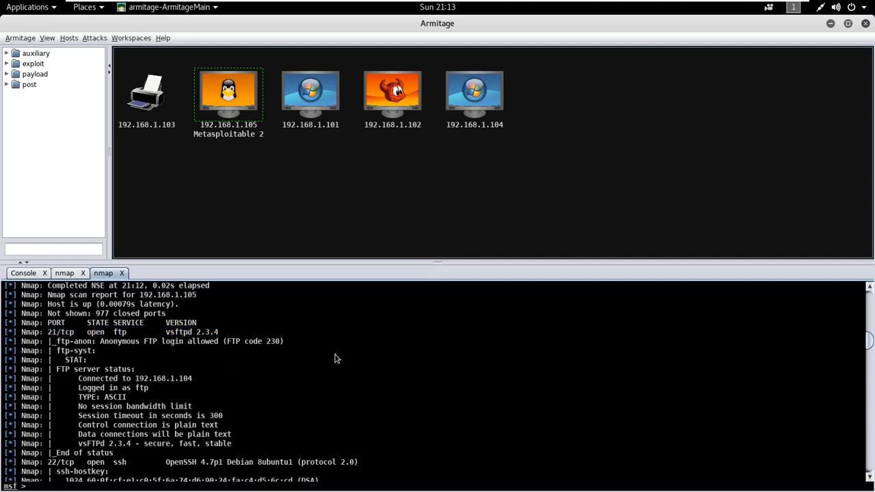
pyautogui.moveTo(868, 345)
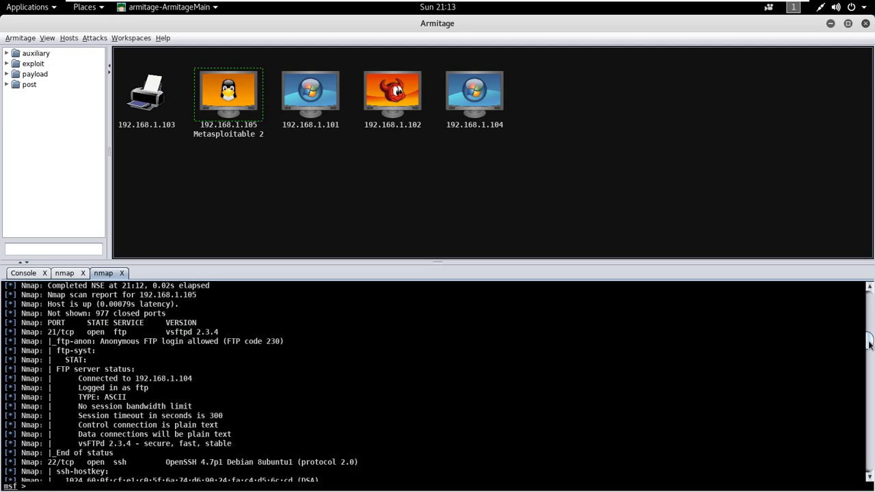
# Step: Run nmap -A -v -p 21 192.168.1.105 with the ftp-vsftpd-backdoor script and highlight the 21/tcp result
pyautogui.scroll(-3)
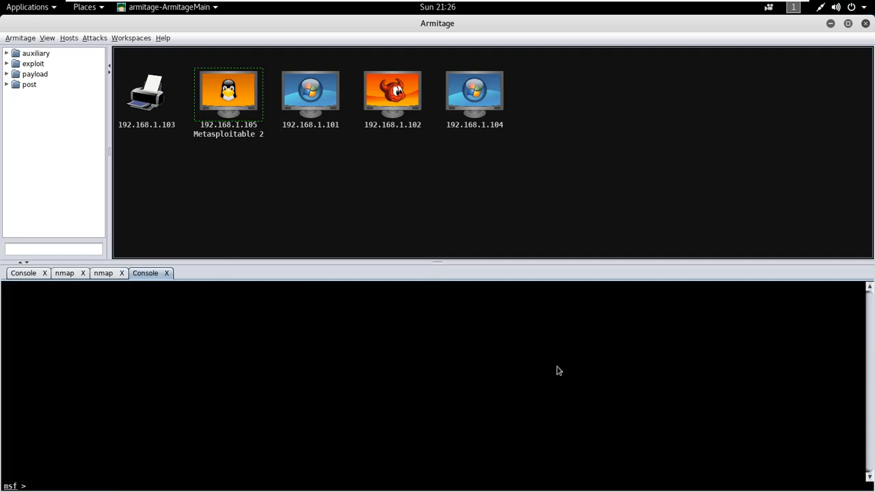
pyautogui.write('nmap -A -v -p 21 192')
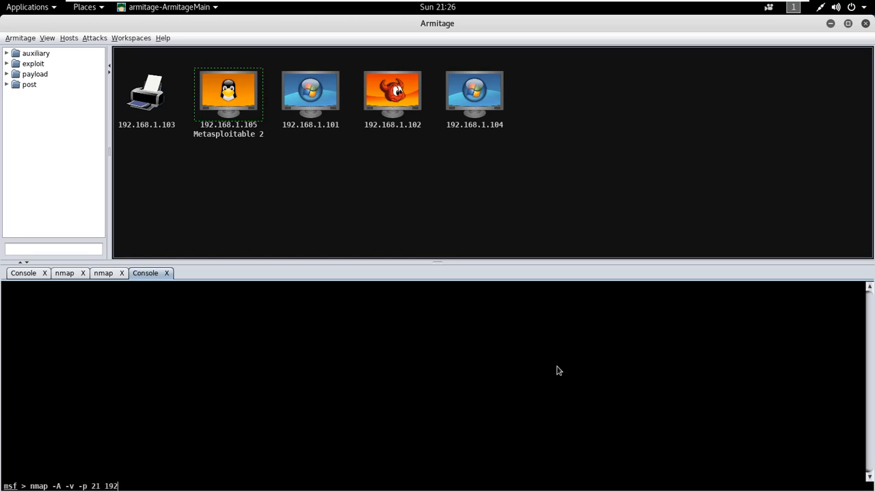
pyautogui.write('.168.1.105 --')
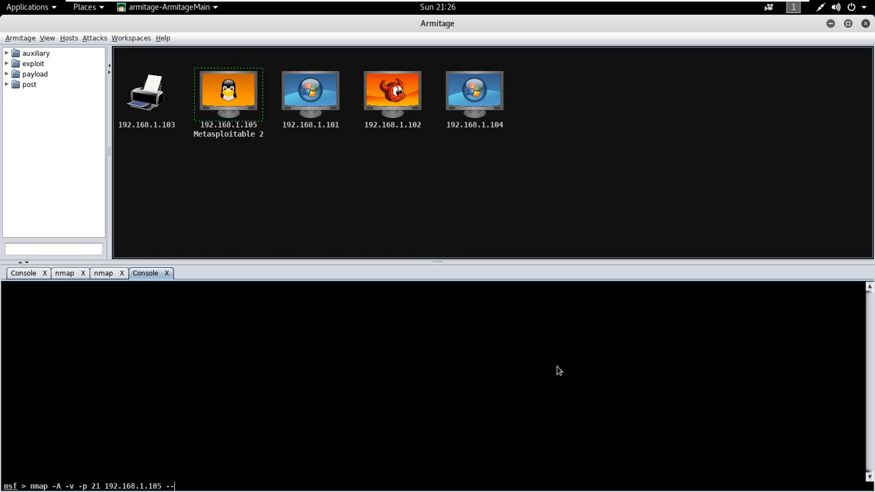
pyautogui.write('scri')
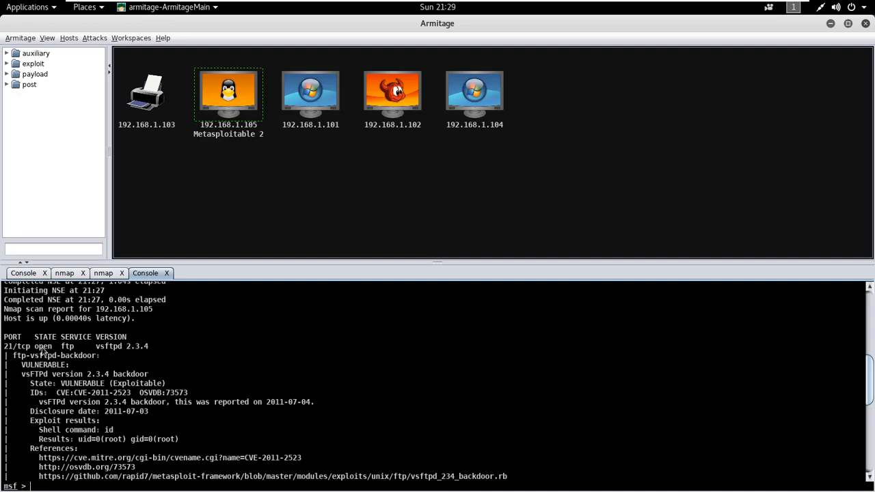
pyautogui.doubleClick(39, 345)
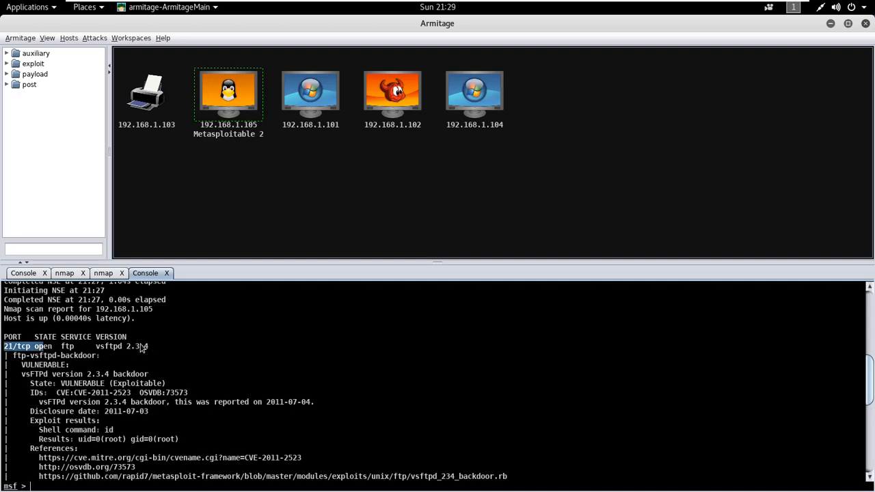
pyautogui.moveTo(3, 346); pyautogui.dragTo(147, 346)
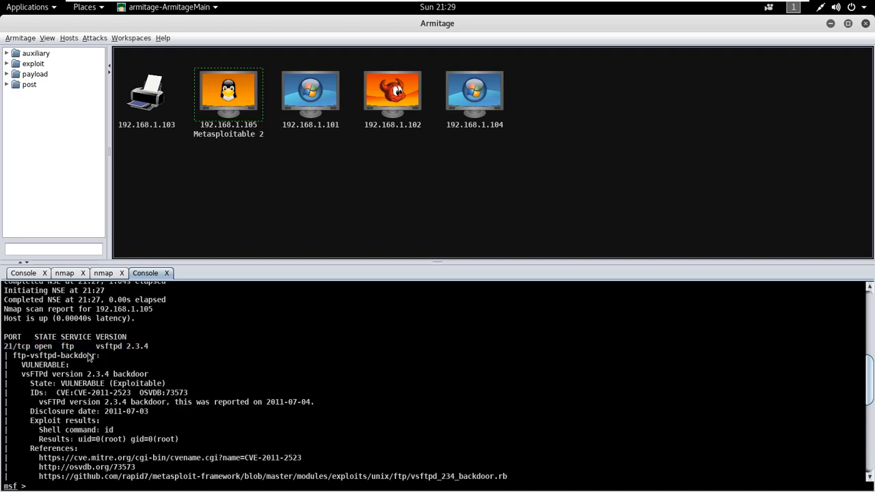
pyautogui.moveTo(93, 38)
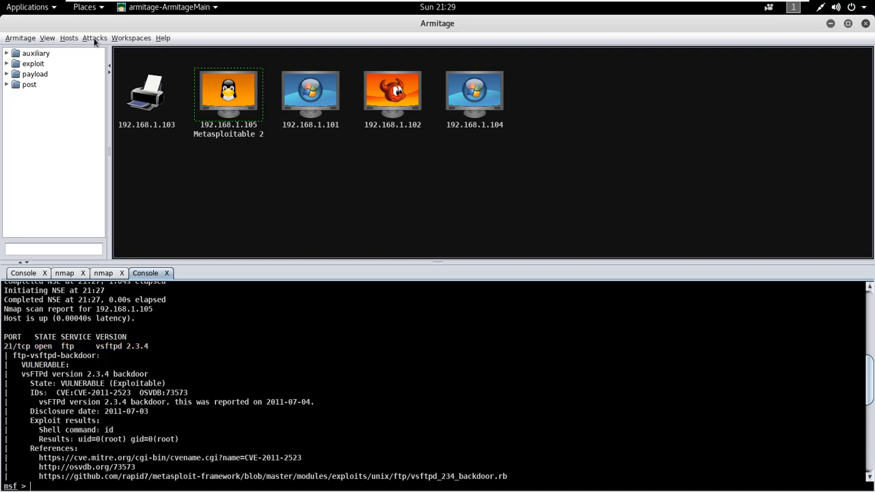
# Step: Run Attacks > Find Attacks, then list the ftp attacks for host 192.168.1.105
pyautogui.click(93, 39)
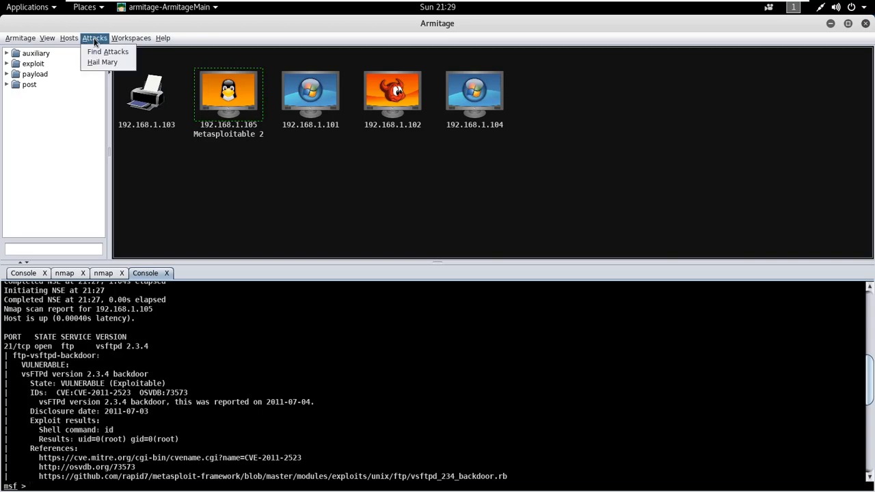
pyautogui.moveTo(107, 52)
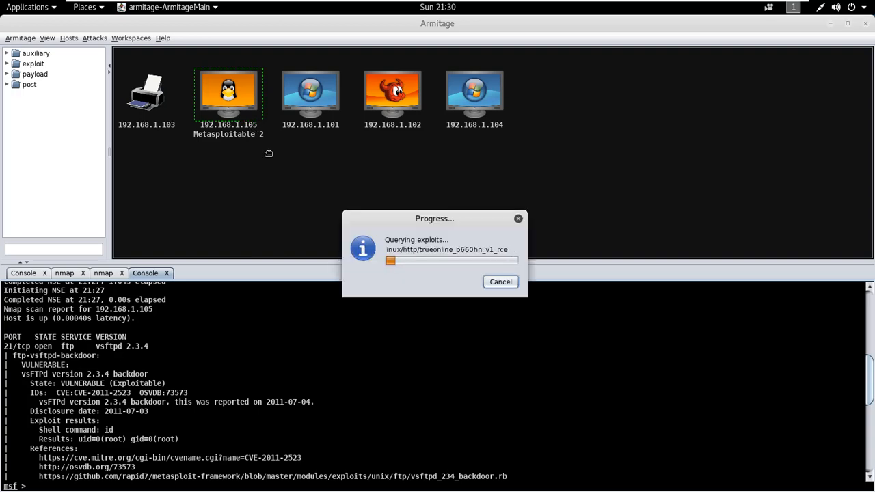
pyautogui.rightClick(228, 93)
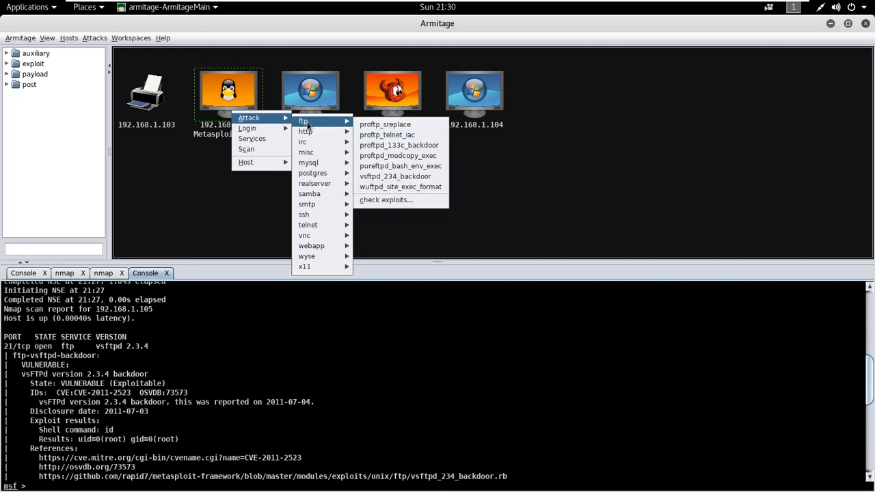
pyautogui.moveTo(319, 124)
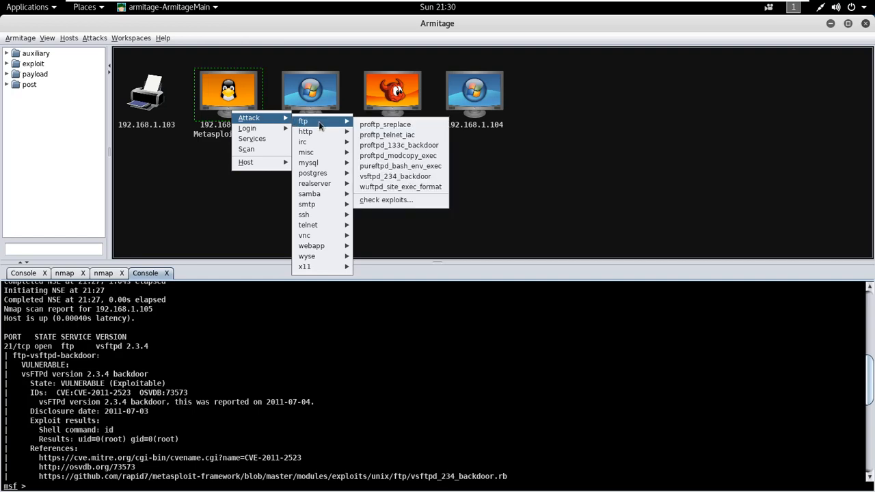
pyautogui.moveTo(386, 124)
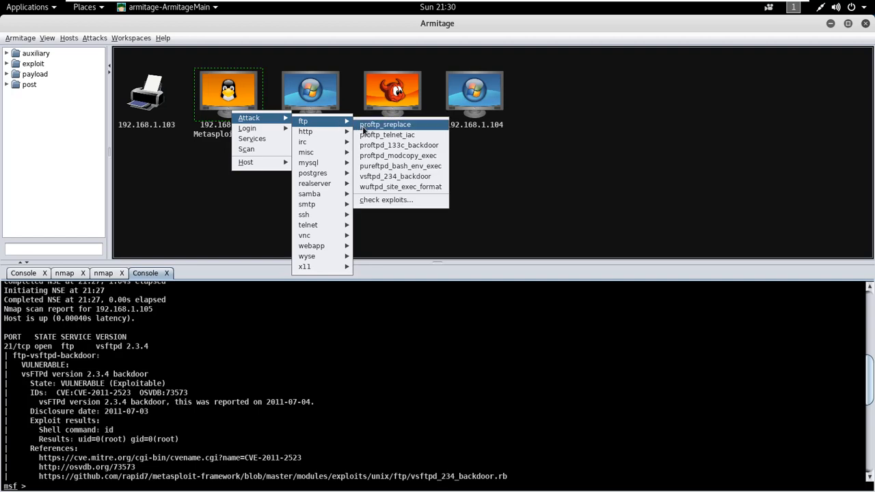
pyautogui.moveTo(397, 176)
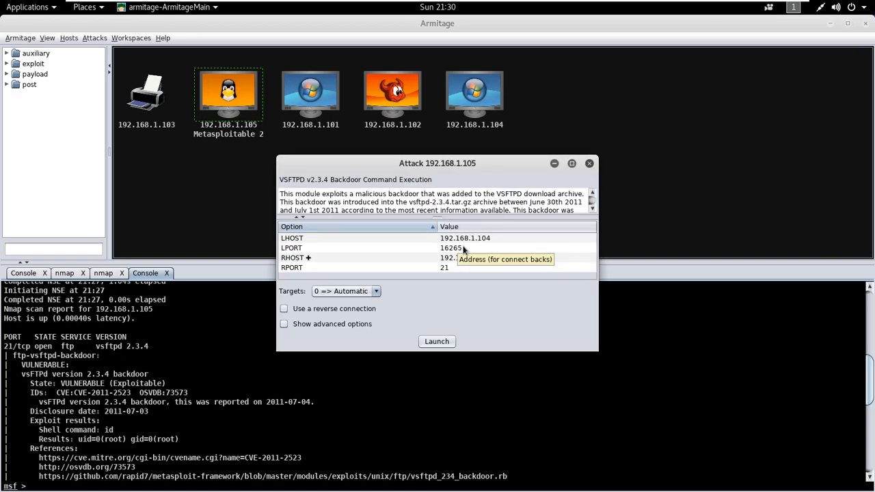
pyautogui.moveTo(454, 271)
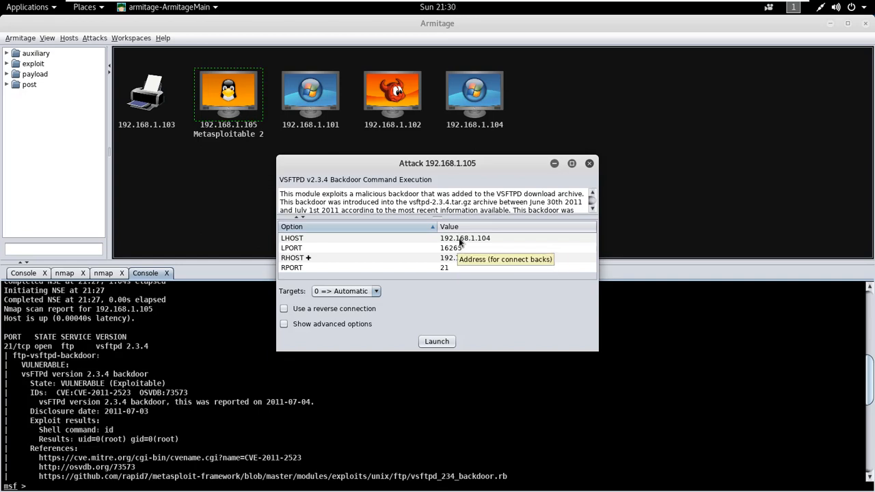
pyautogui.moveTo(462, 264)
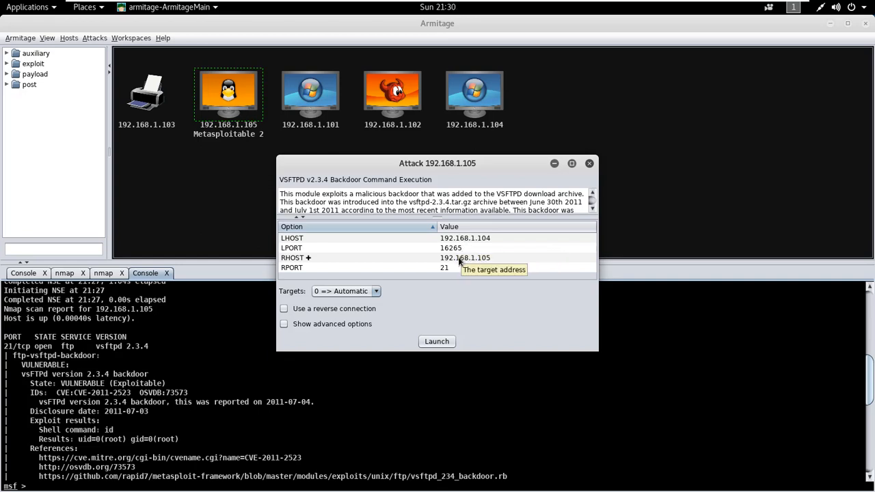
pyautogui.moveTo(465, 248)
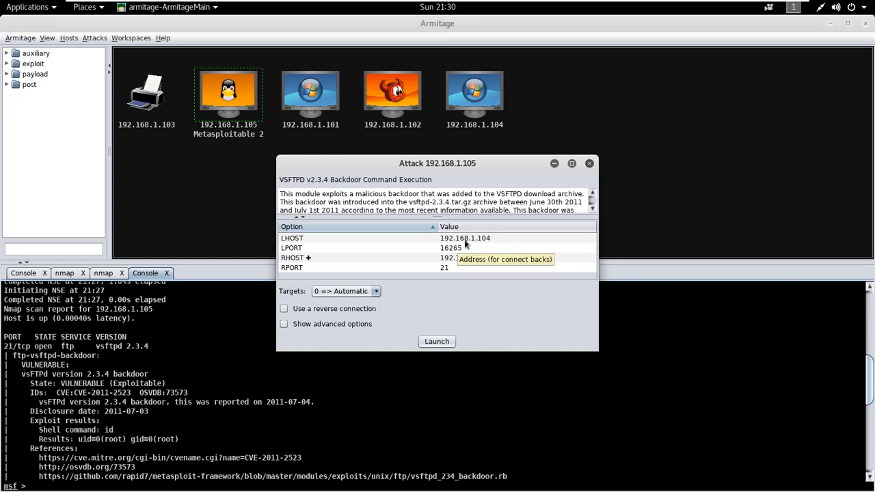
pyautogui.moveTo(454, 268)
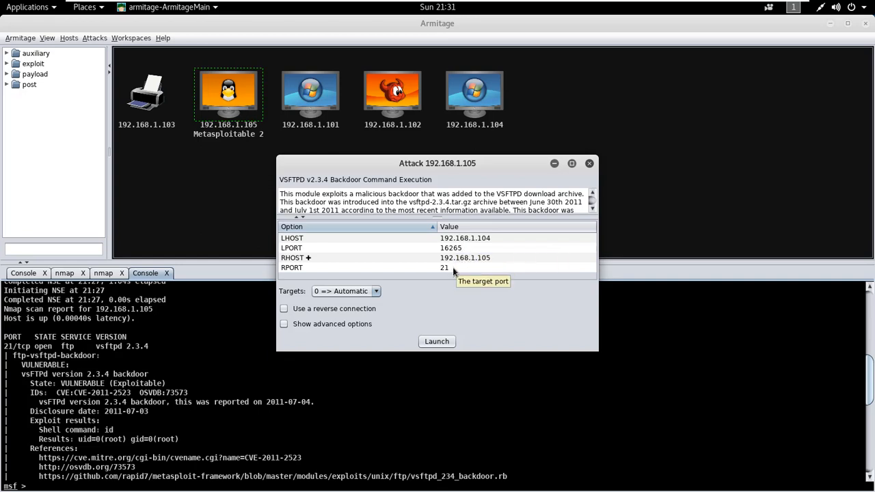
# Step: Set LPORT to 4444 and launch vsftpd_234_backdoor, gaining root shell session 1 on 192.168.1.105
pyautogui.click(462, 247)
pyautogui.write('4444')
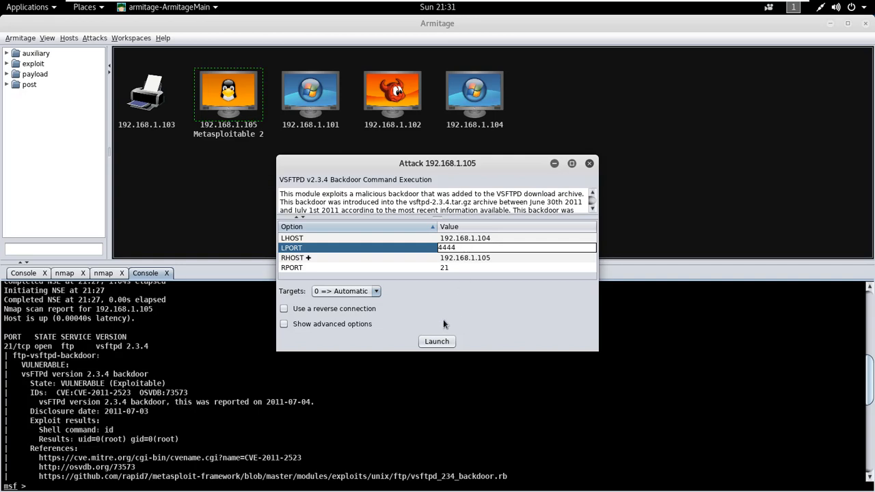
pyautogui.moveTo(476, 306)
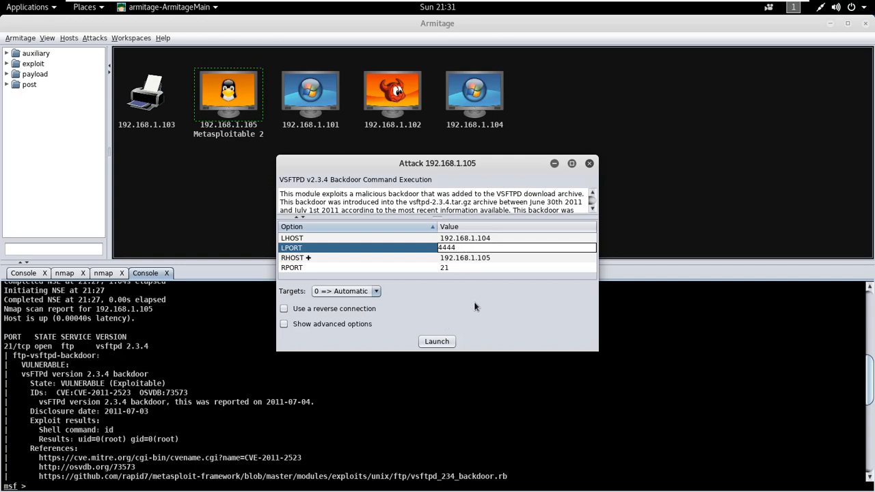
pyautogui.click(437, 341)
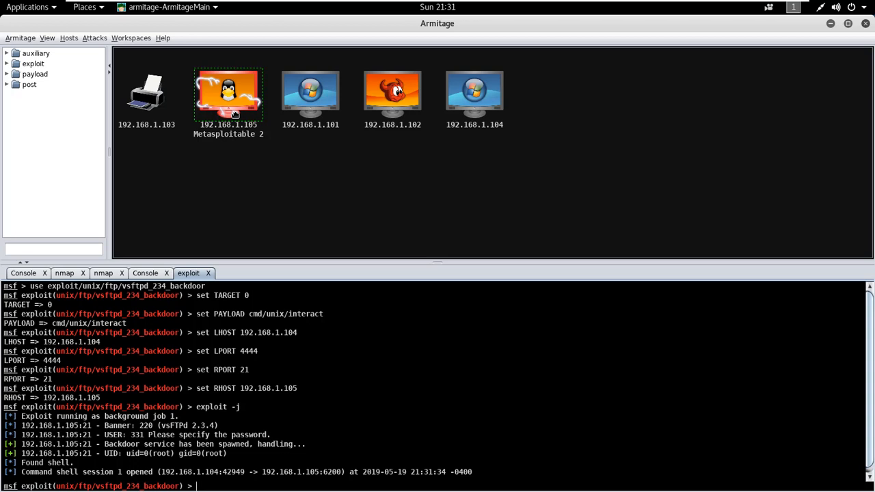
# Step: Search modules for 'vsf' to find vsftpd_234_backdoor, then bring up session options on 192.168.1.105
pyautogui.write('v')
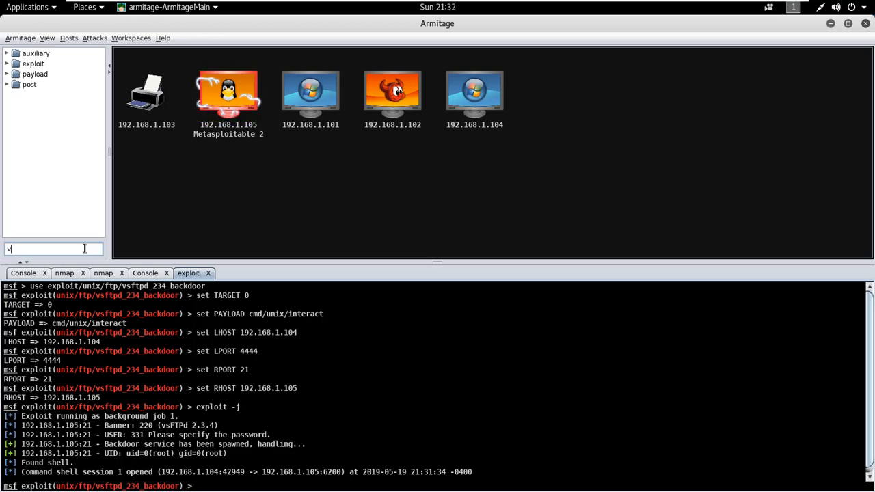
pyautogui.write('sftpd')
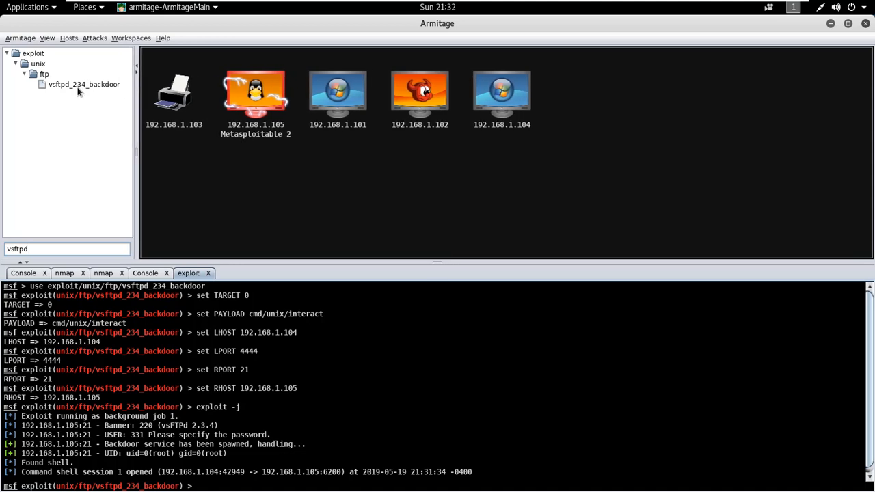
pyautogui.click(84, 85)
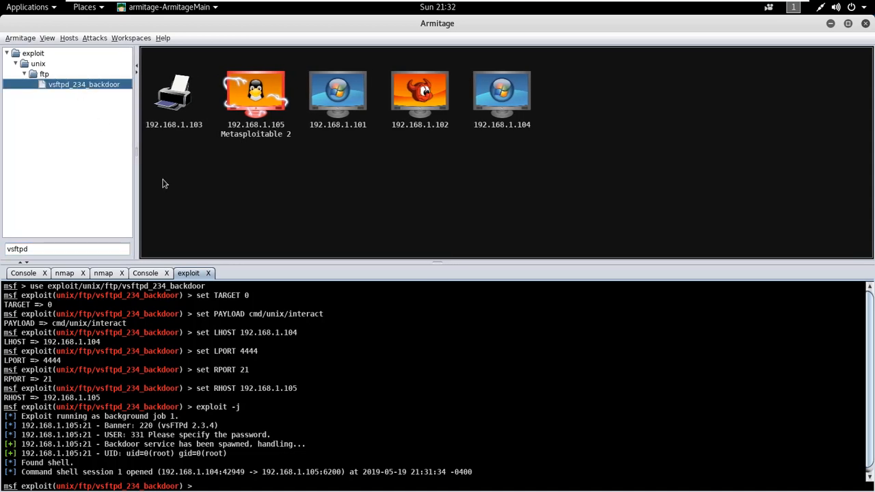
pyautogui.click(87, 248)
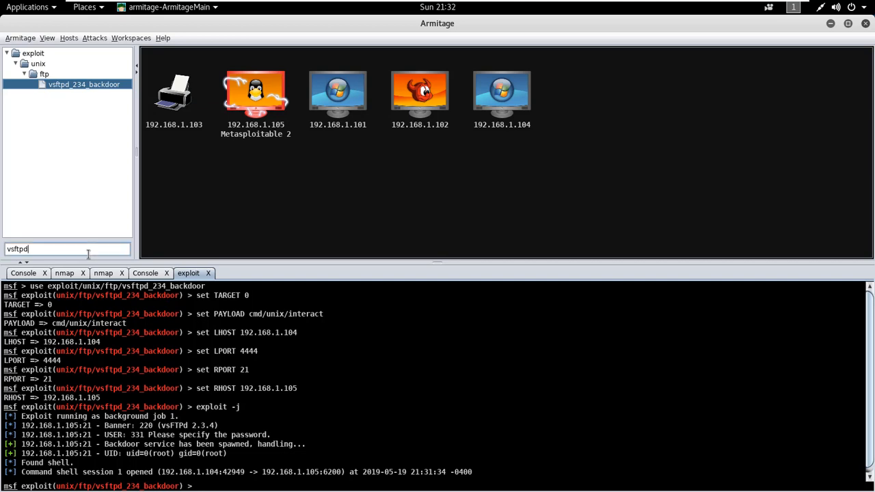
pyautogui.rightClick(229, 93)
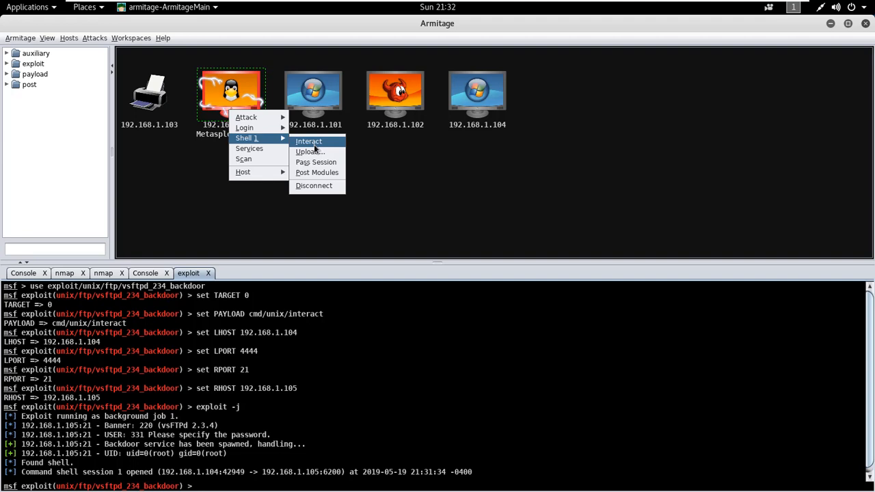
# Step: Interact with Shell 1 as root and run whoami, users and arp on the host
pyautogui.click(309, 141)
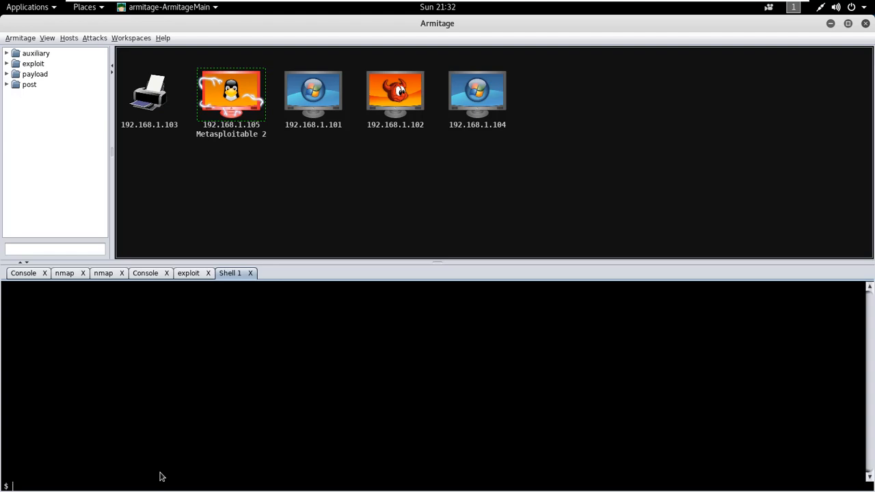
pyautogui.write('whoami')
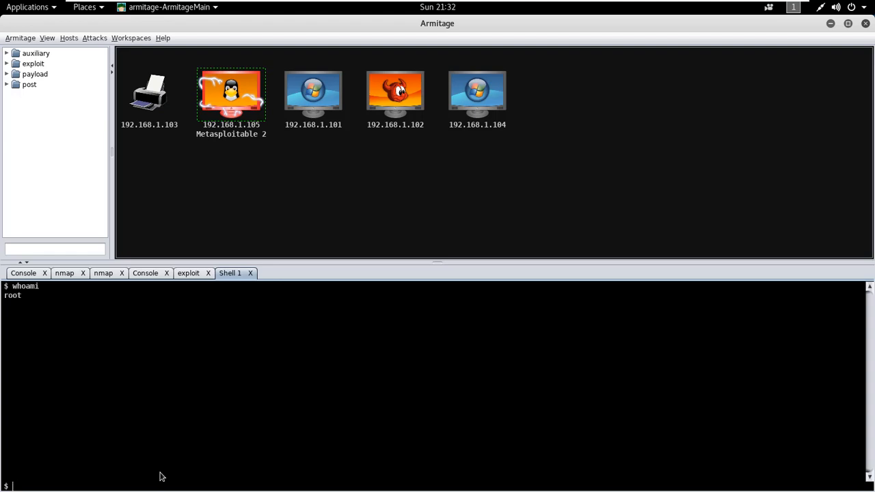
pyautogui.write('user')
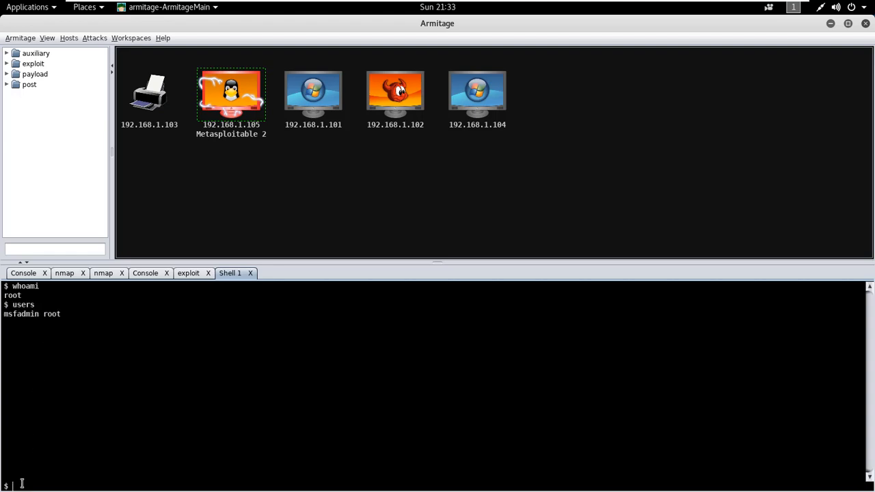
pyautogui.write('arp')
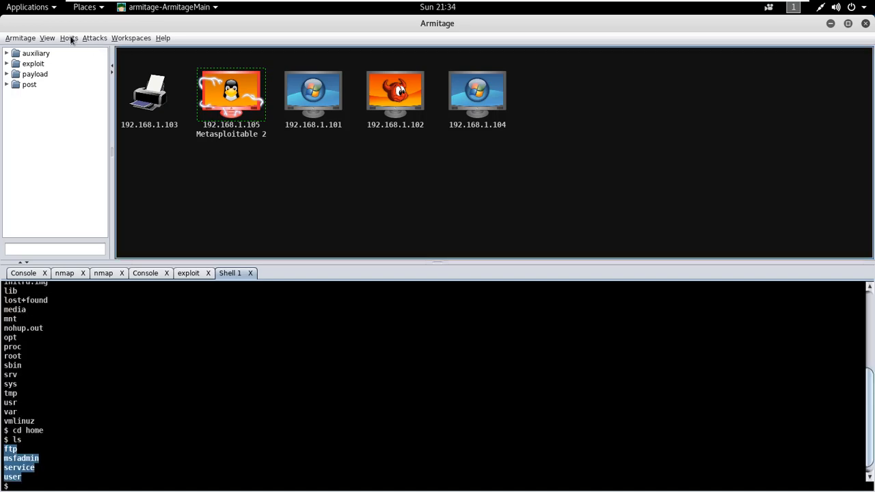
pyautogui.click(93, 38)
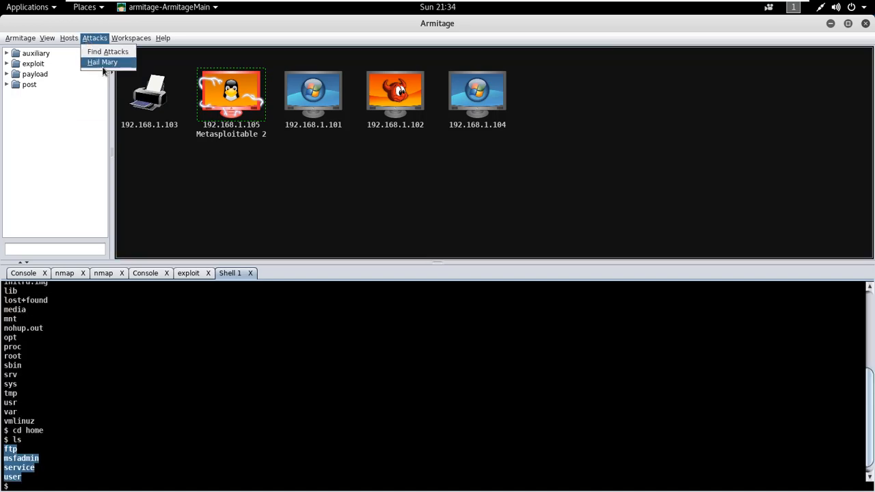